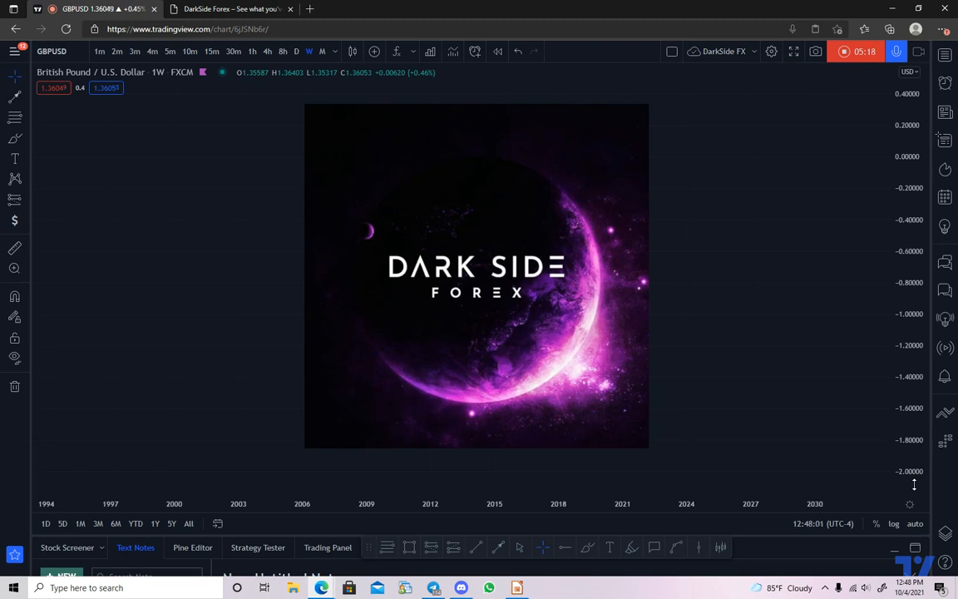
{"action": "mouse_move", "coordinate": [827, 256]}
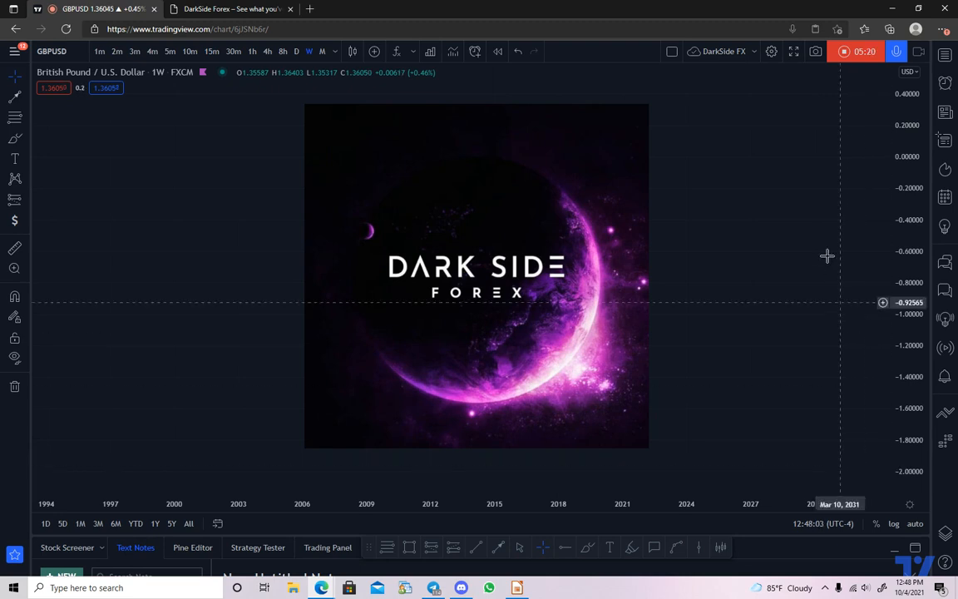